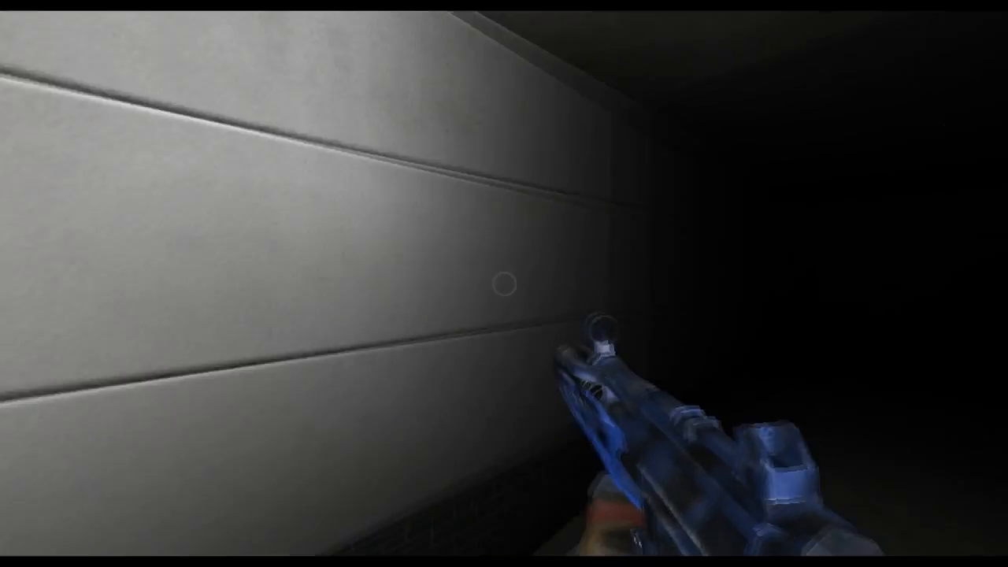
{"action": "mouse_move", "coordinate": [504, 284]}
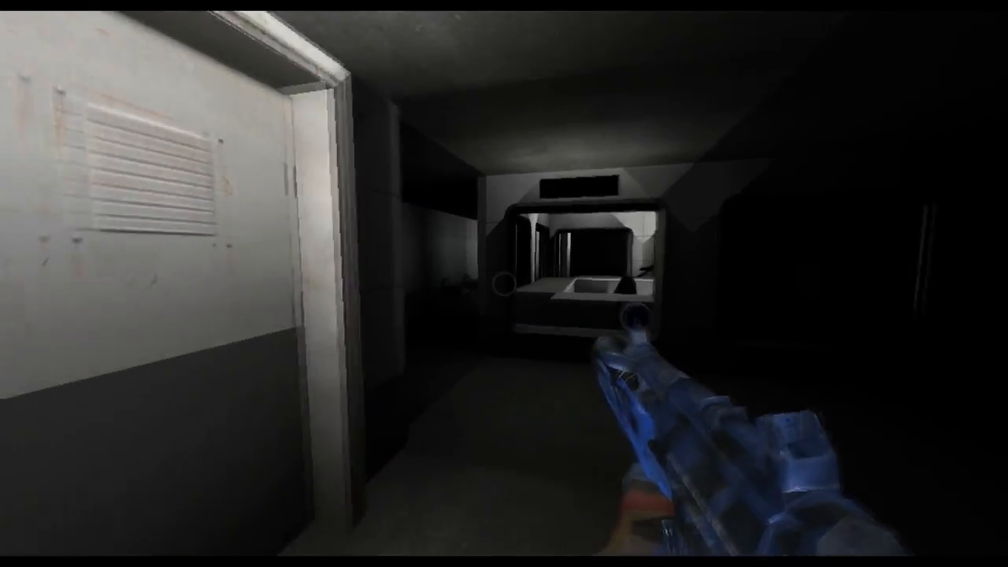
{"action": "mouse_move", "coordinate": [504, 284]}
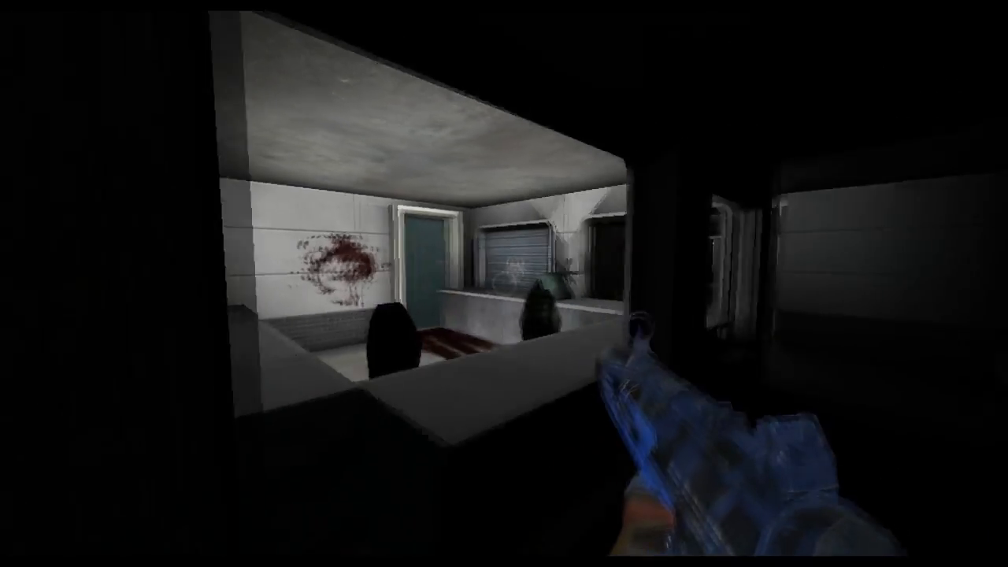
{"action": "mouse_move", "coordinate": [504, 283]}
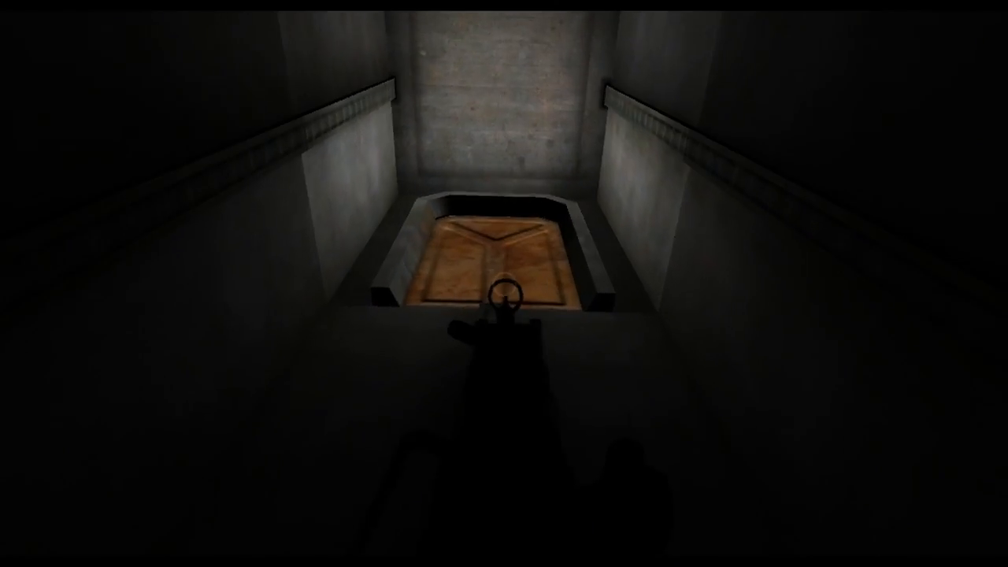
{"action": "mouse_move", "coordinate": [504, 284]}
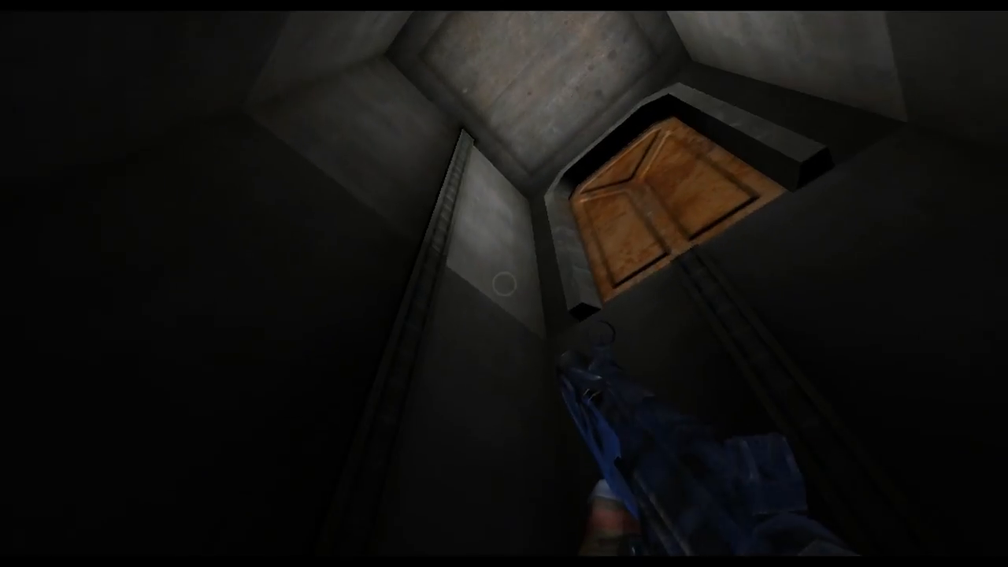
{"action": "mouse_move", "coordinate": [504, 284]}
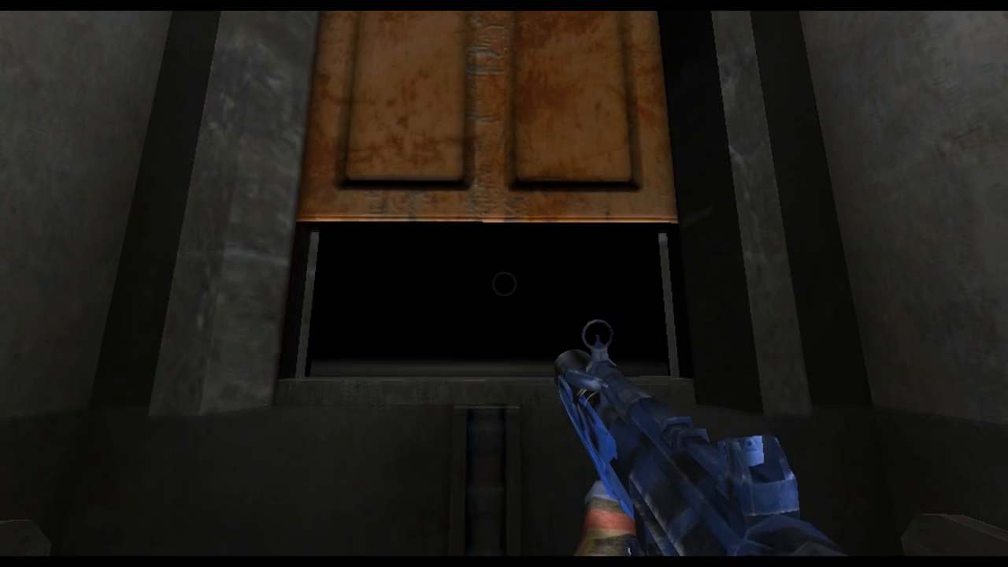
{"action": "key", "text": "w"}
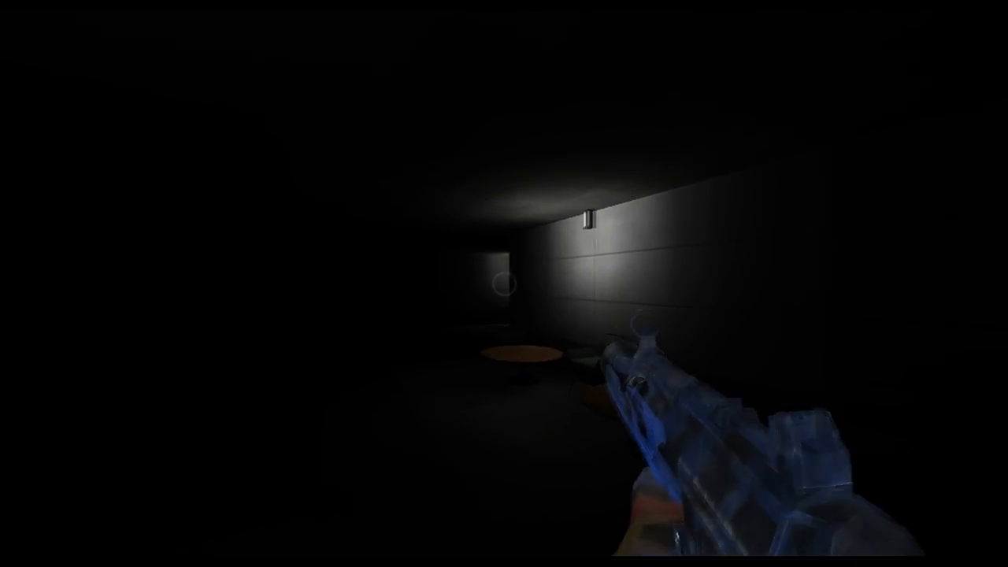
{"action": "mouse_move", "coordinate": [504, 284]}
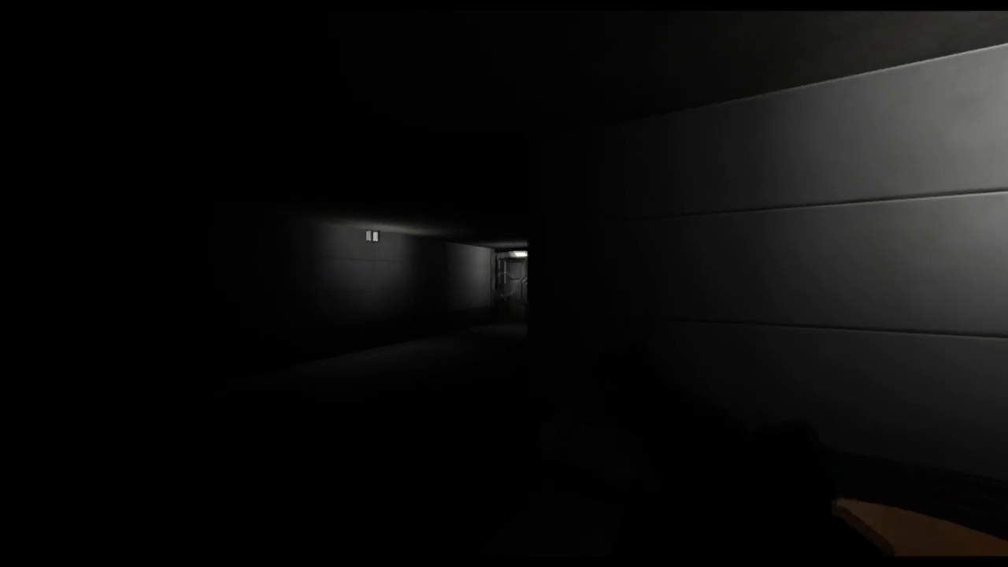